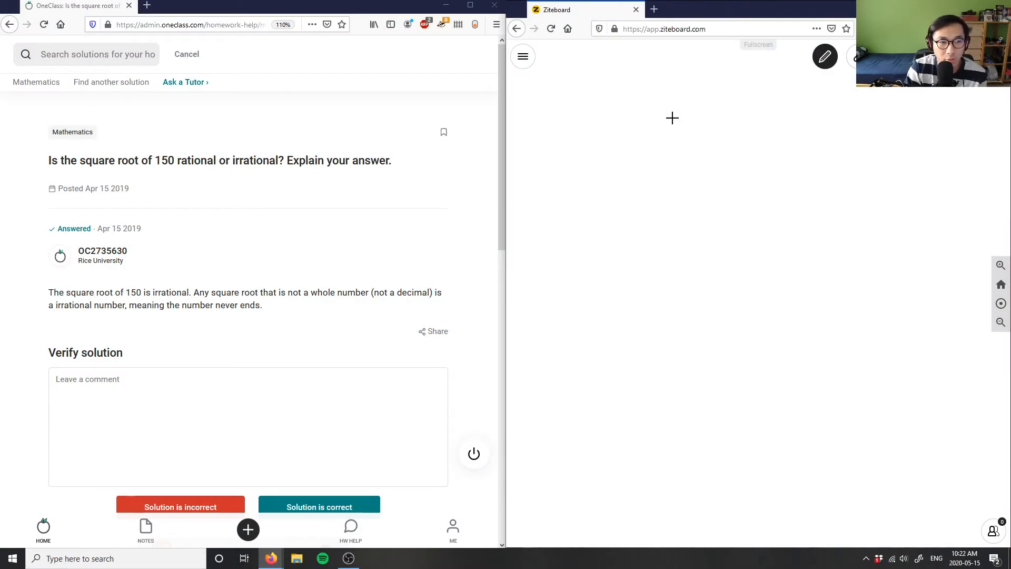
pyautogui.moveTo(537, 144)
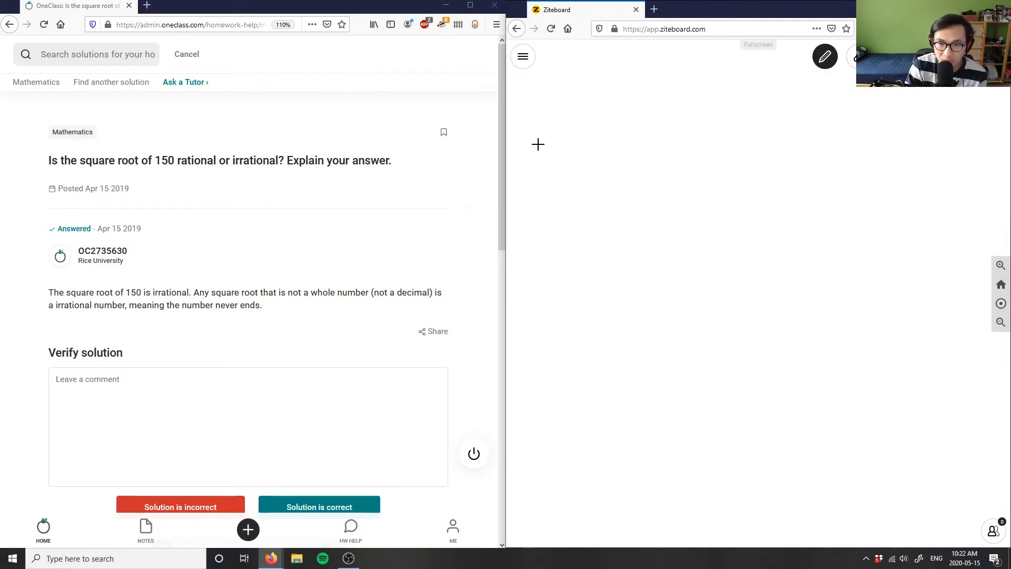
# Handwrite '5) √150' at the top left of the whiteboard.
pyautogui.moveTo(542, 135); pyautogui.dragTo(532, 164)
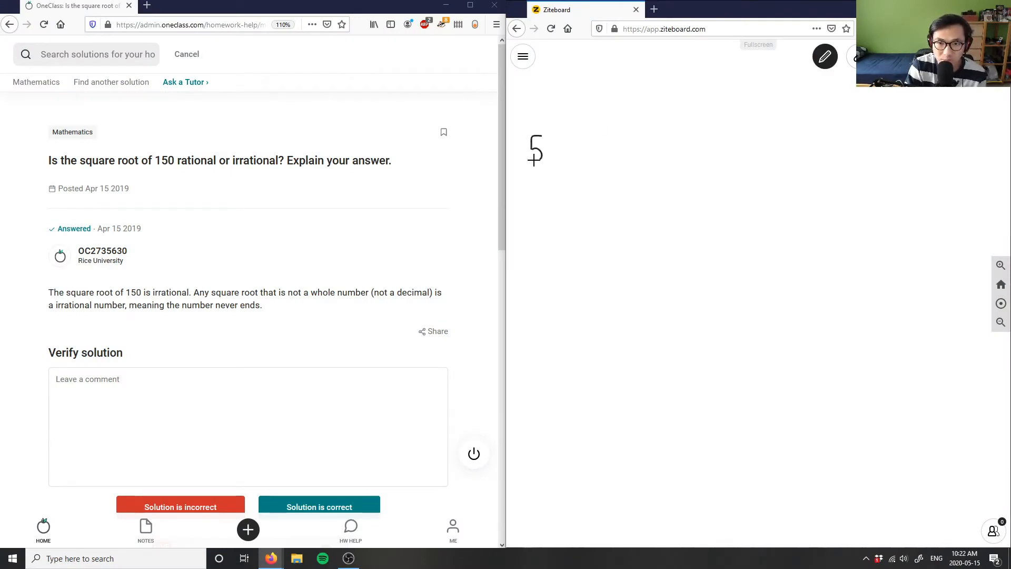
pyautogui.moveTo(552, 135); pyautogui.dragTo(551, 168)
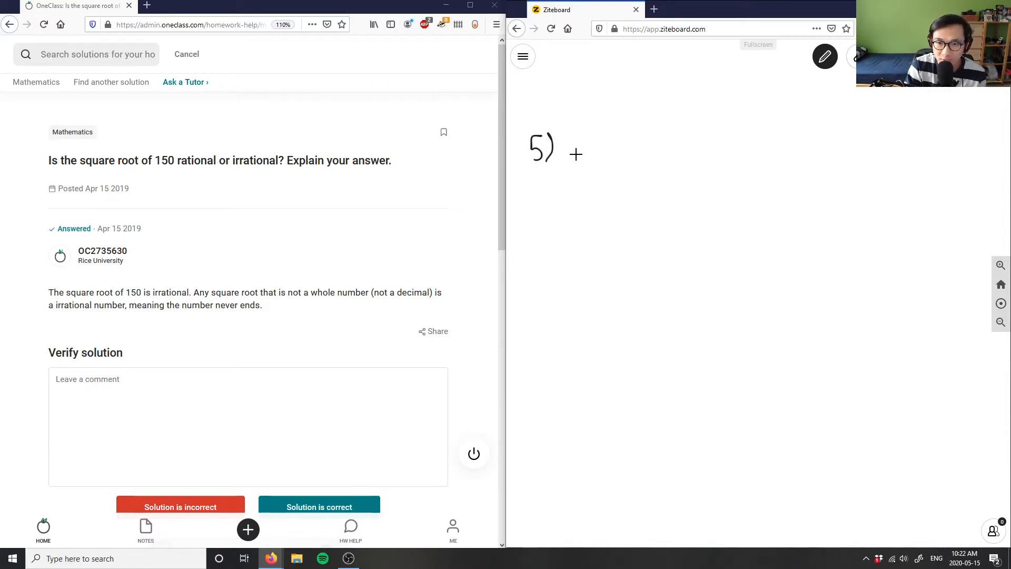
pyautogui.moveTo(574, 158); pyautogui.dragTo(670, 111)
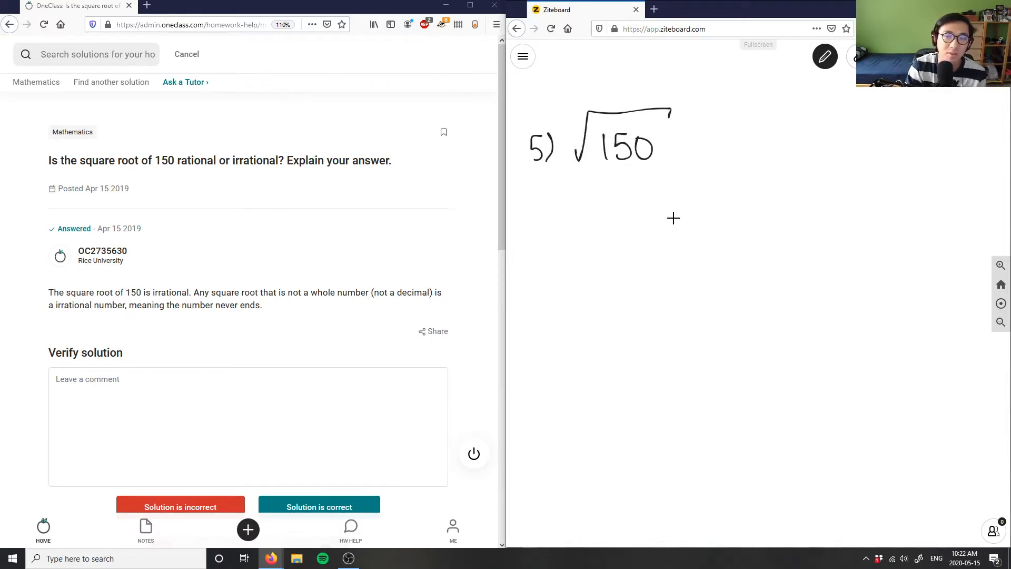
pyautogui.moveTo(586, 181)
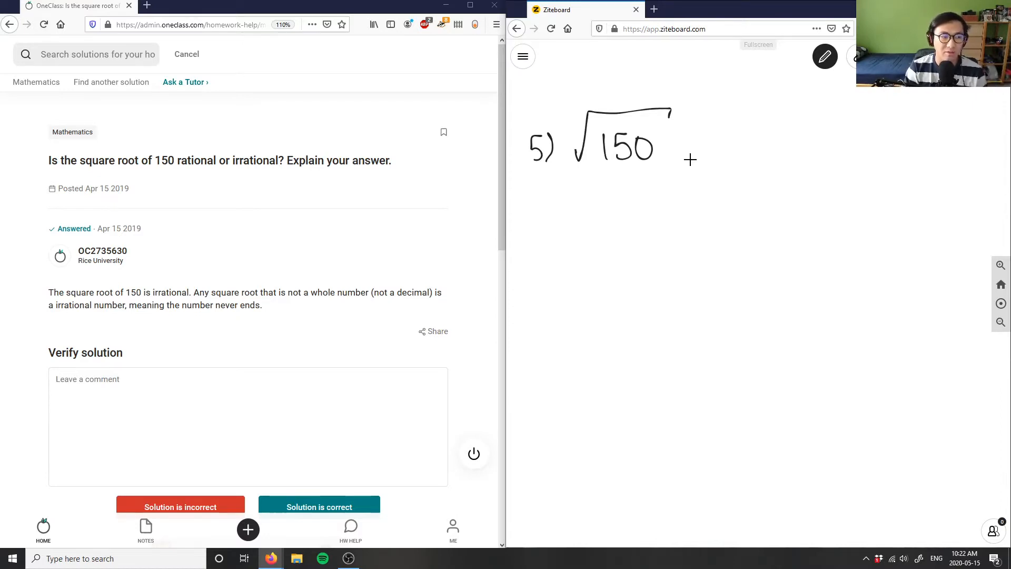
pyautogui.moveTo(844, 94)
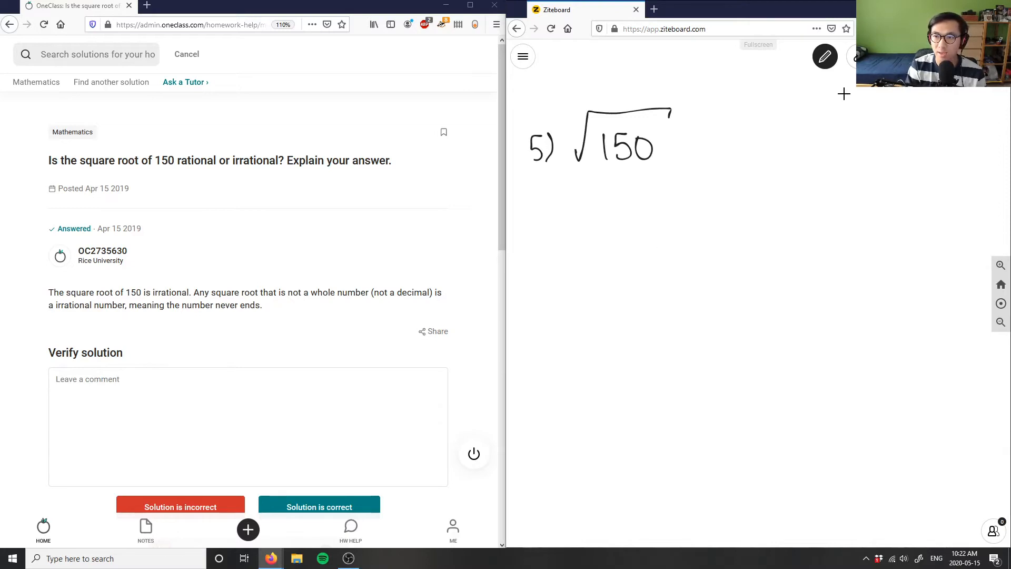
# Write a blue 'Prime factors' heading with √2 × √75 written beneath it.
pyautogui.click(825, 57)
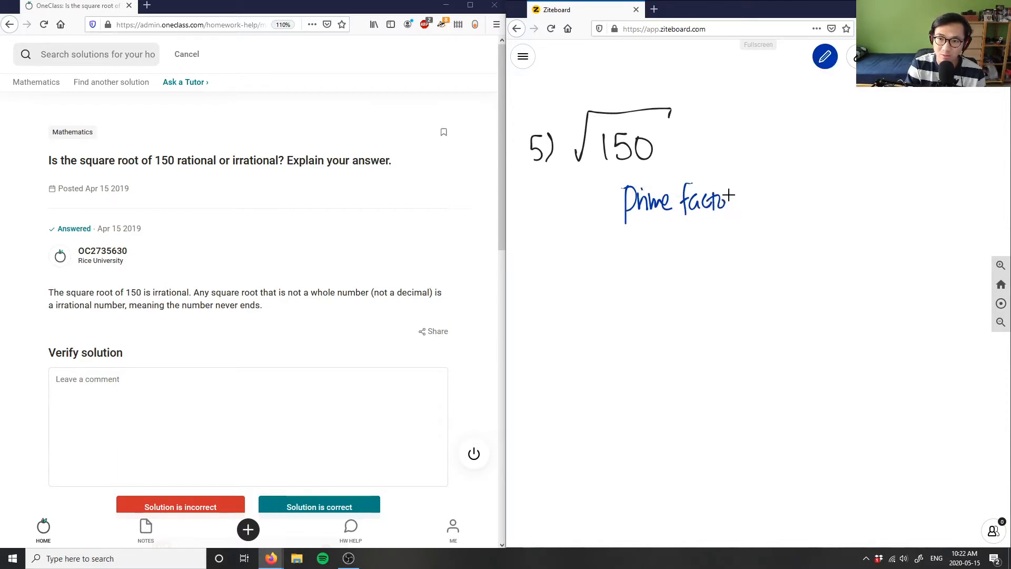
pyautogui.click(825, 57)
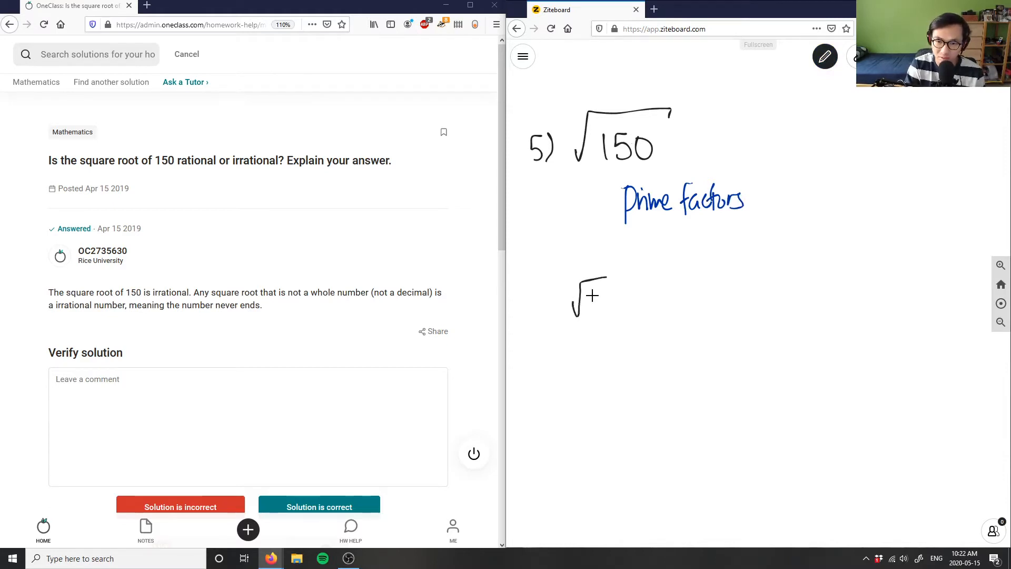
pyautogui.moveTo(587, 297); pyautogui.dragTo(722, 307)
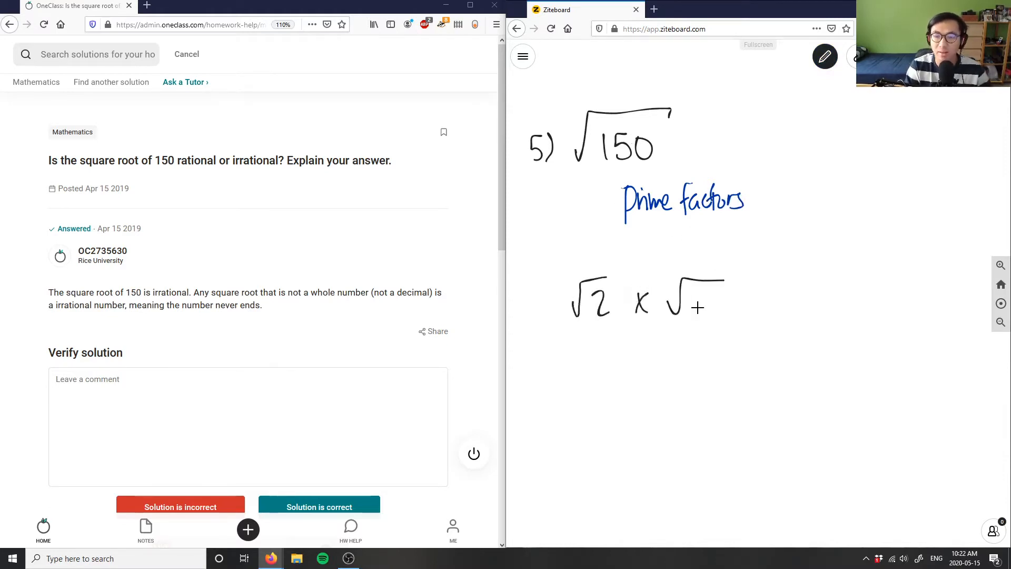
pyautogui.moveTo(675, 303); pyautogui.dragTo(741, 270)
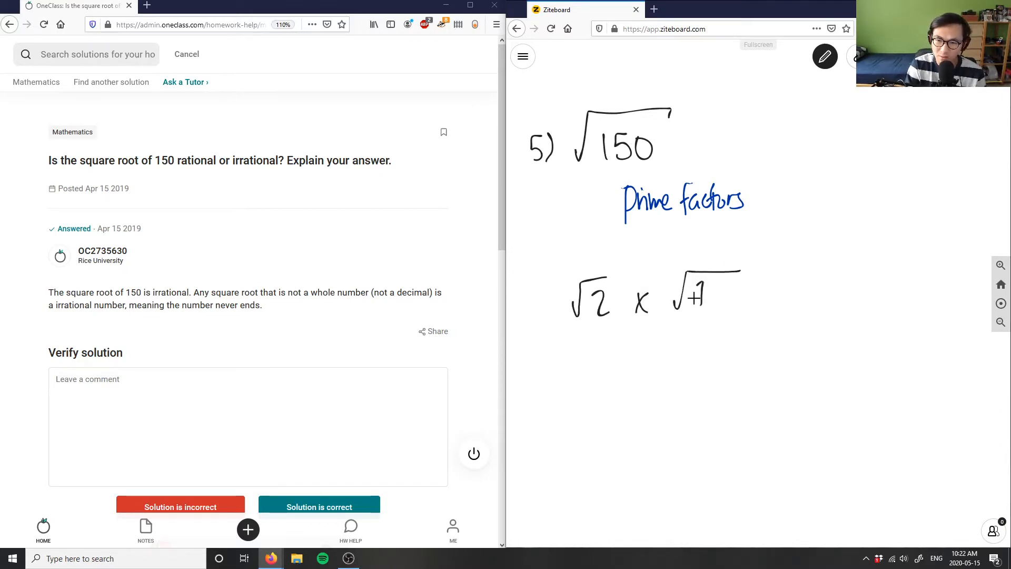
pyautogui.moveTo(700, 294); pyautogui.dragTo(719, 306)
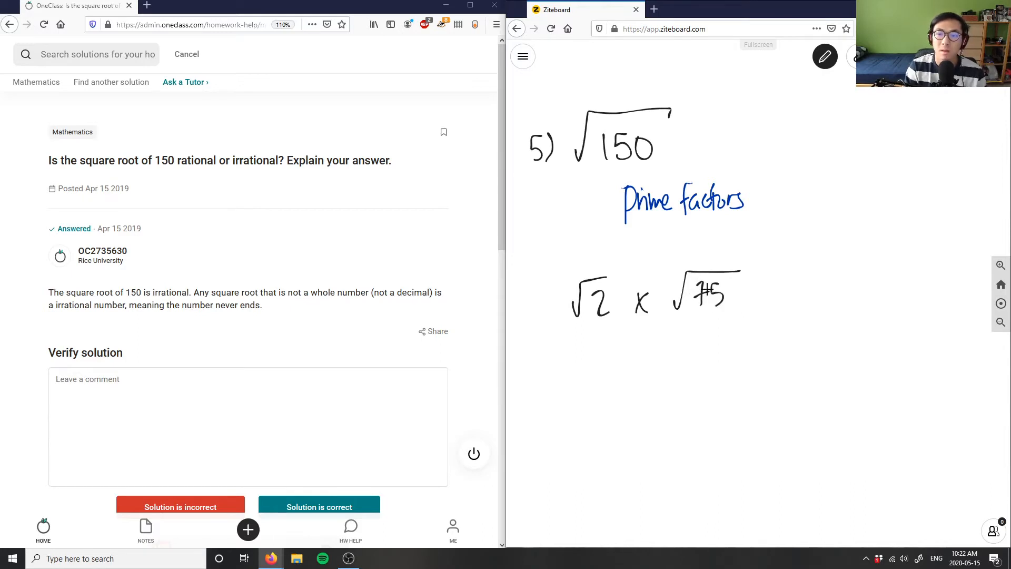
pyautogui.moveTo(581, 367); pyautogui.dragTo(613, 400)
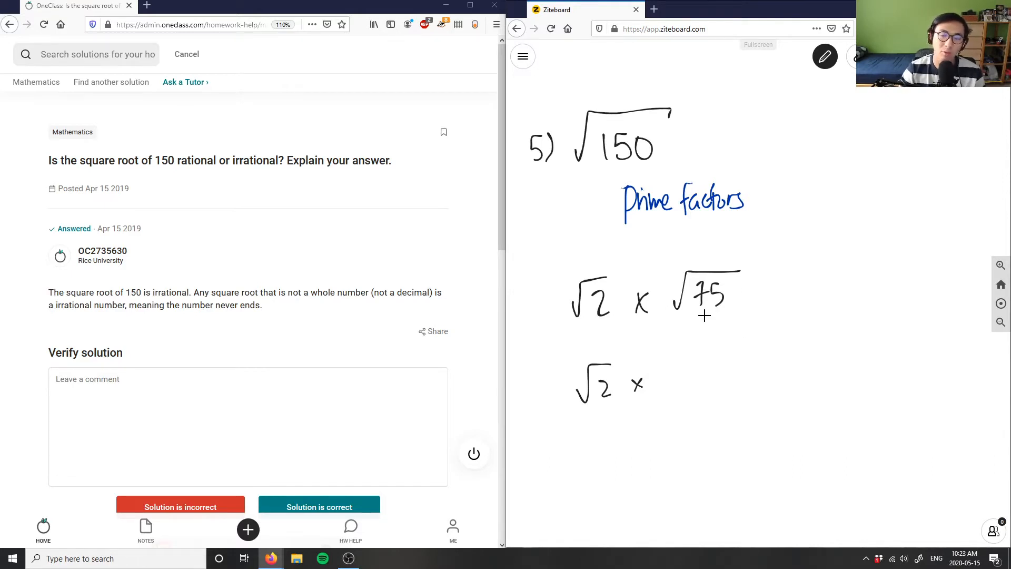
pyautogui.moveTo(720, 236)
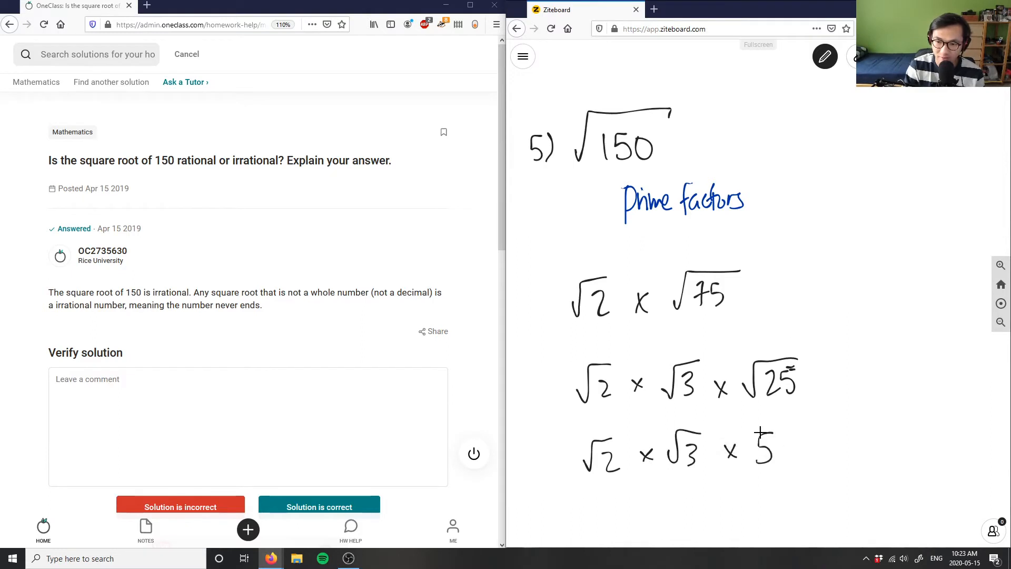
# Scroll down and write √6 beside the 5 to give 5√6.
pyautogui.scroll(-3)
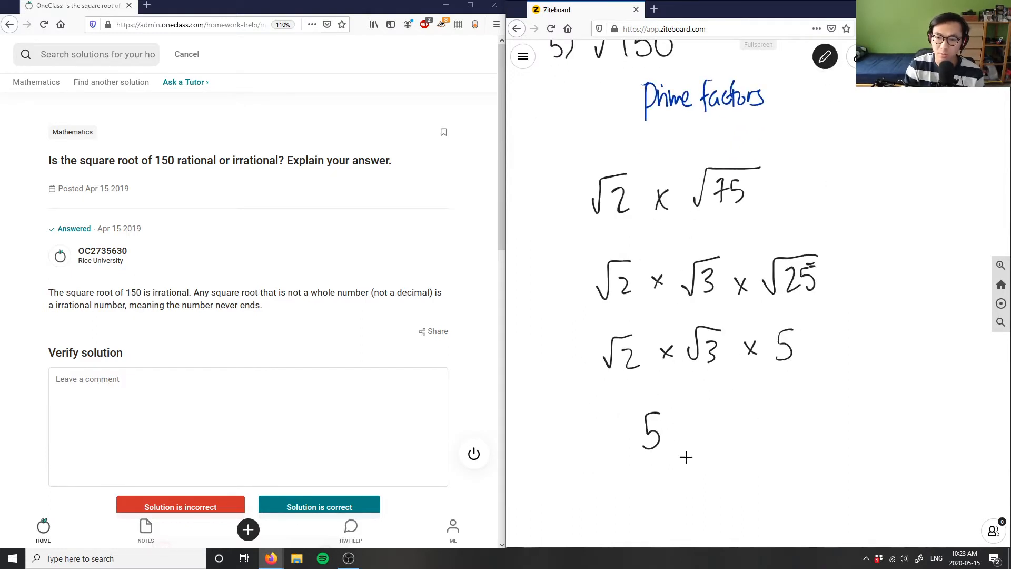
pyautogui.moveTo(671, 413); pyautogui.dragTo(713, 451)
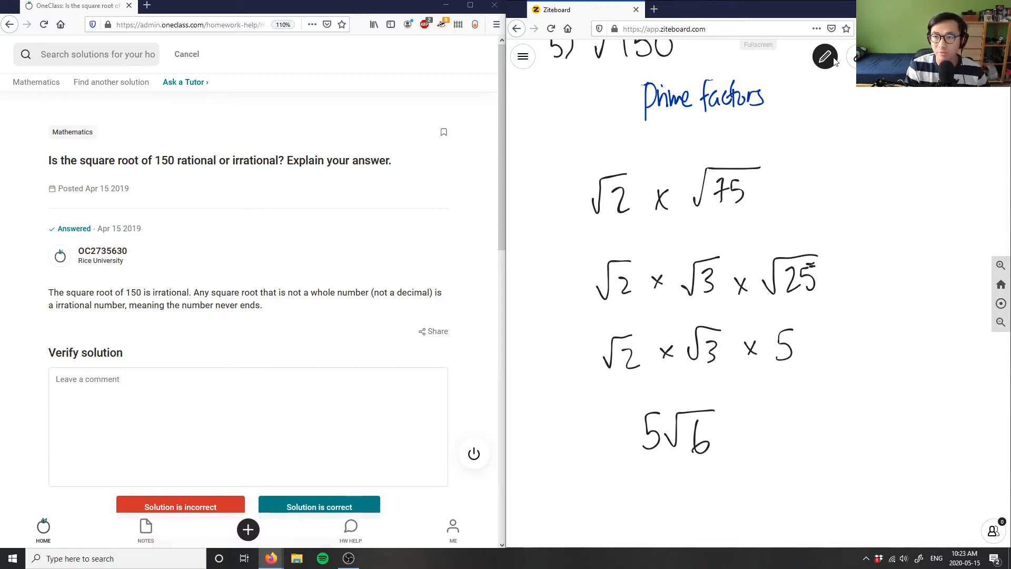
# In blue ink, box the answer 5√6 and draw an arrow pointing at it.
pyautogui.click(825, 56)
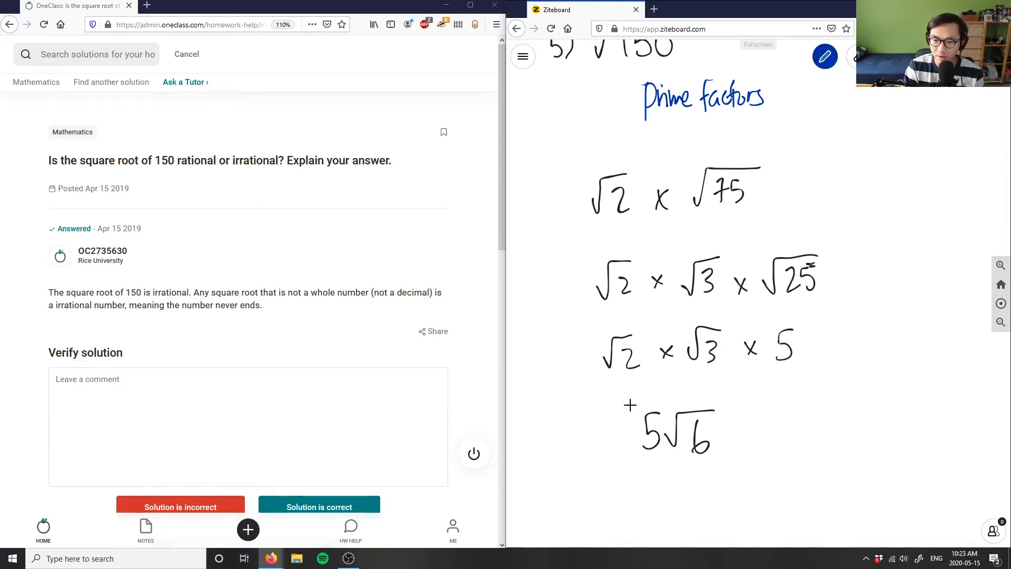
pyautogui.moveTo(626, 394); pyautogui.dragTo(741, 471)
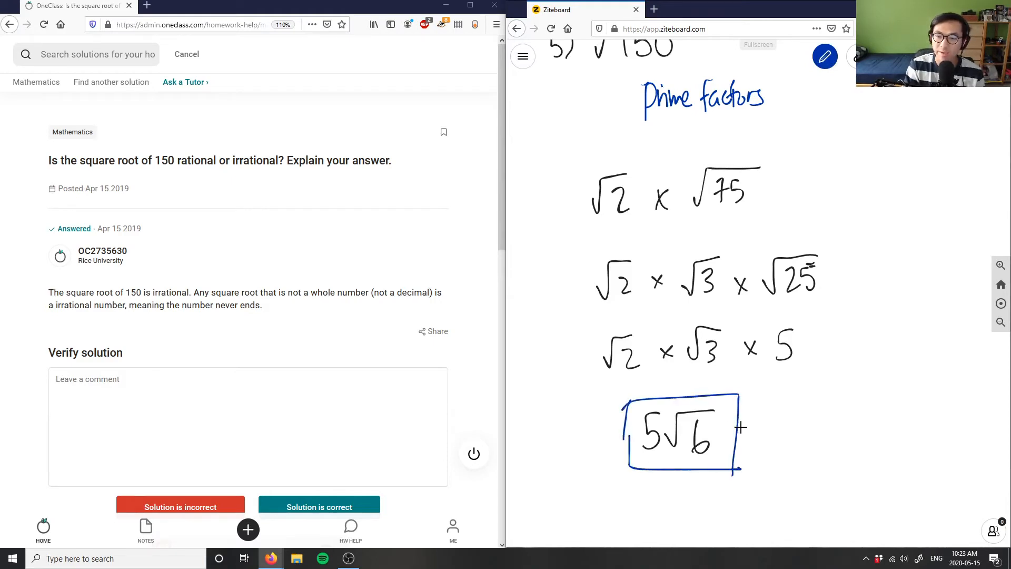
pyautogui.moveTo(748, 429); pyautogui.dragTo(845, 388)
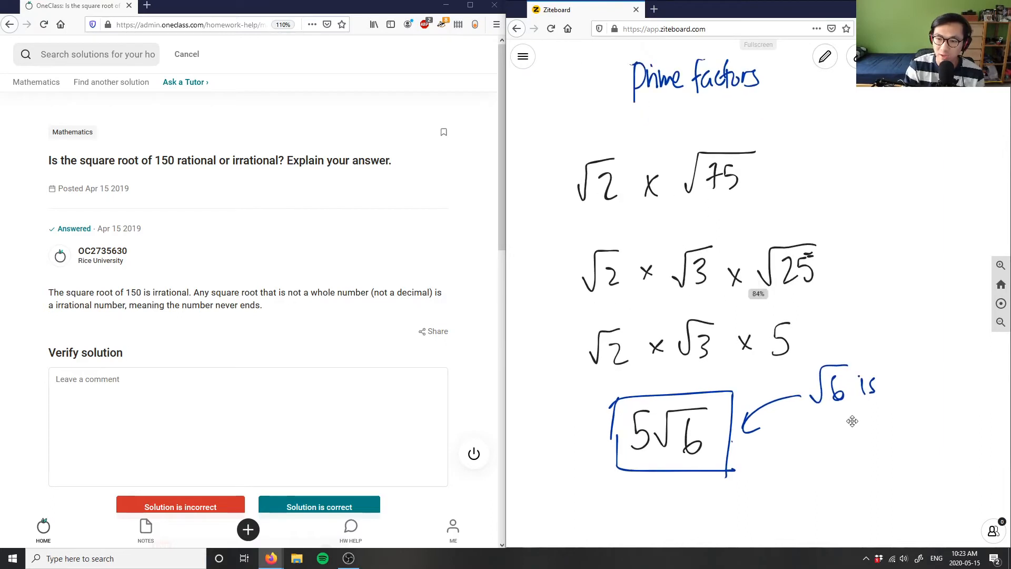
pyautogui.click(825, 57)
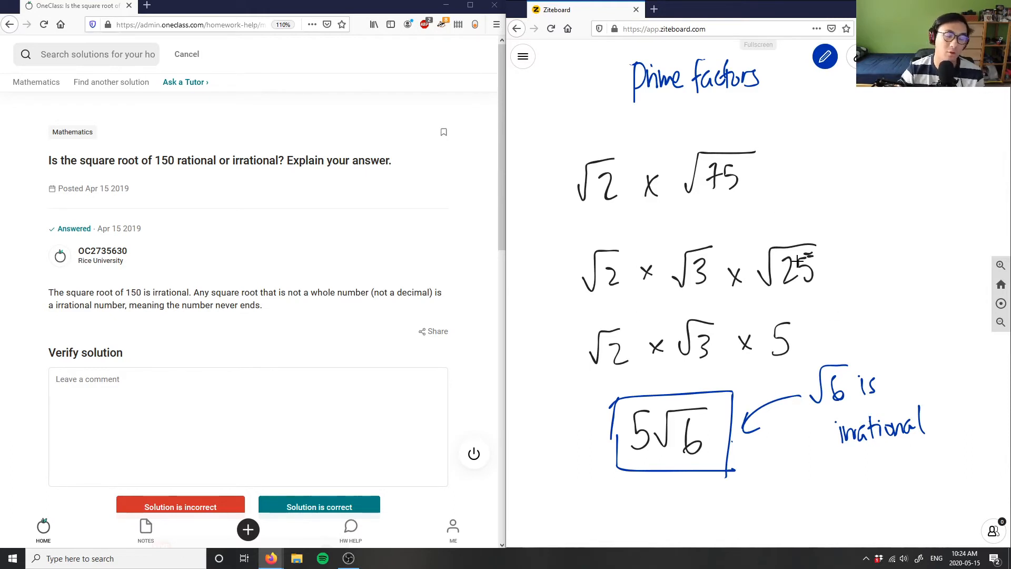
pyautogui.moveTo(796, 267)
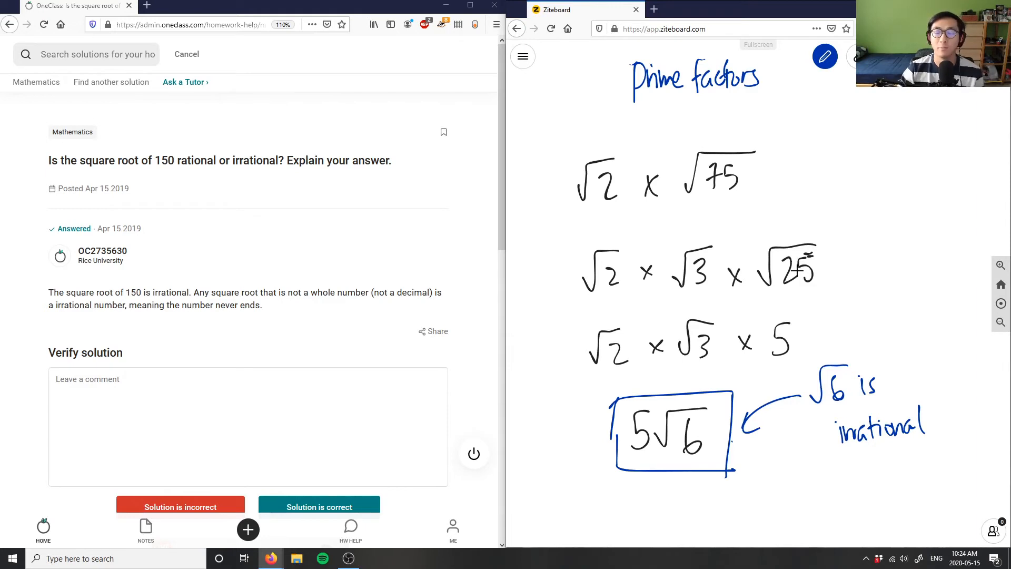
pyautogui.moveTo(920, 323)
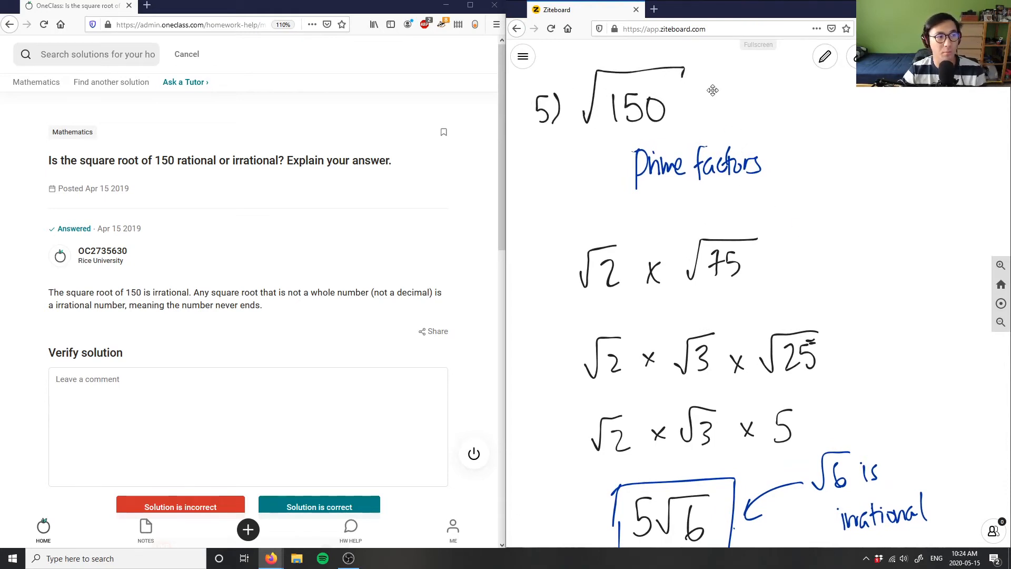
pyautogui.moveTo(888, 327)
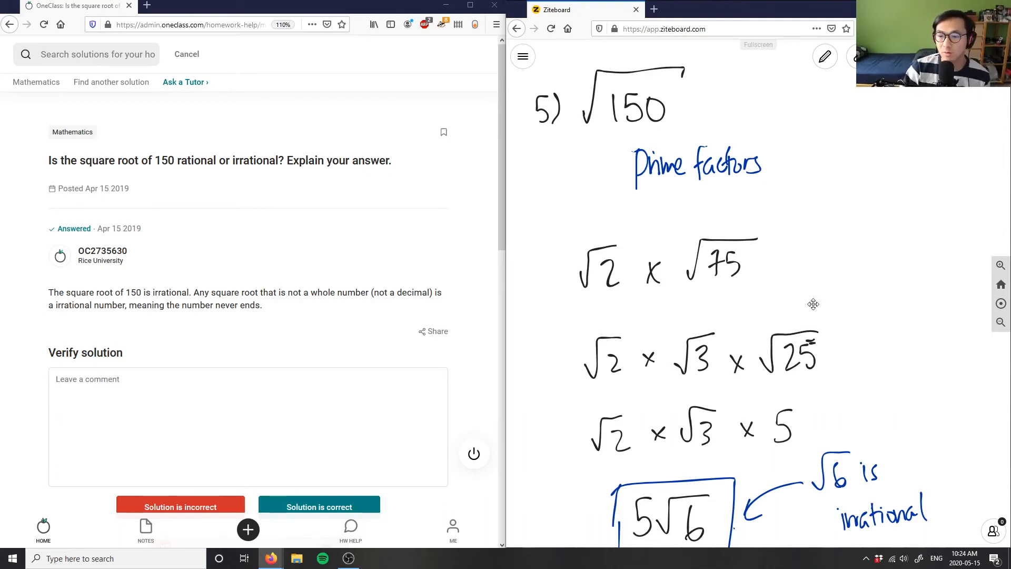
pyautogui.scroll(-3)
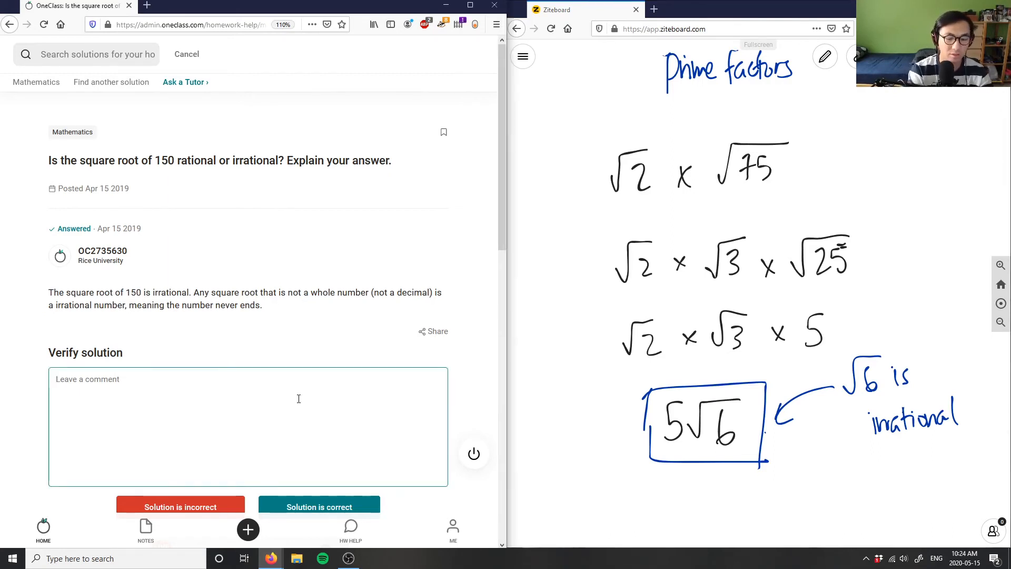
# Comment that the solution is correct: prime factors show √150 isn't a perfect square, so irrational.
pyautogui.write('Solution is correct, good analy')
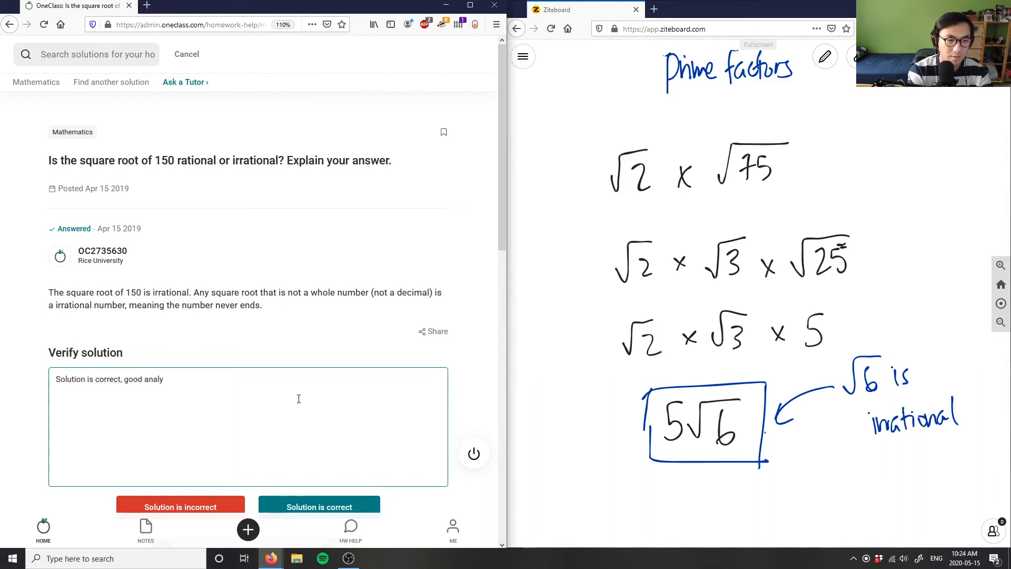
pyautogui.write('sis!')
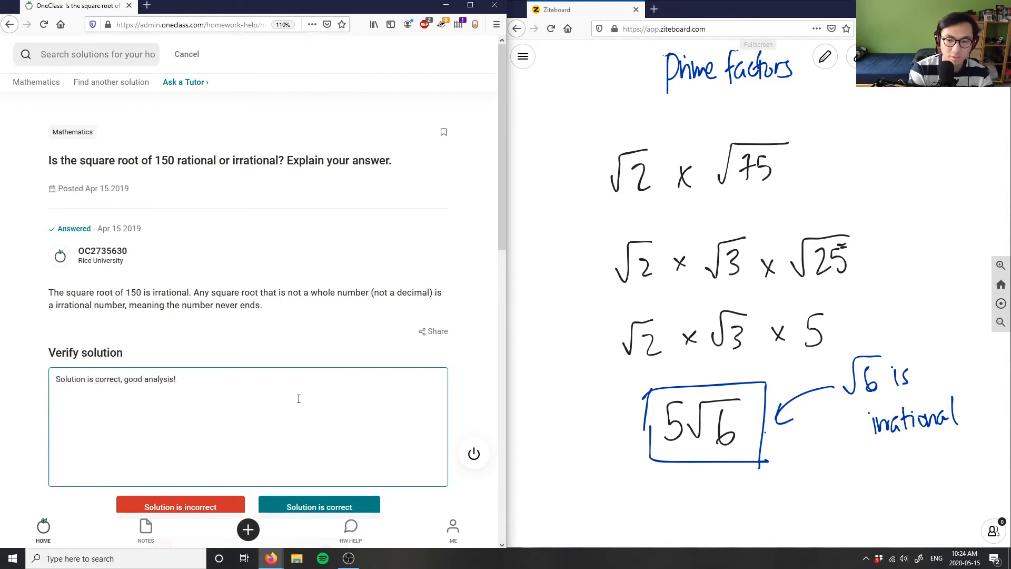
pyautogui.write('We can utilise')
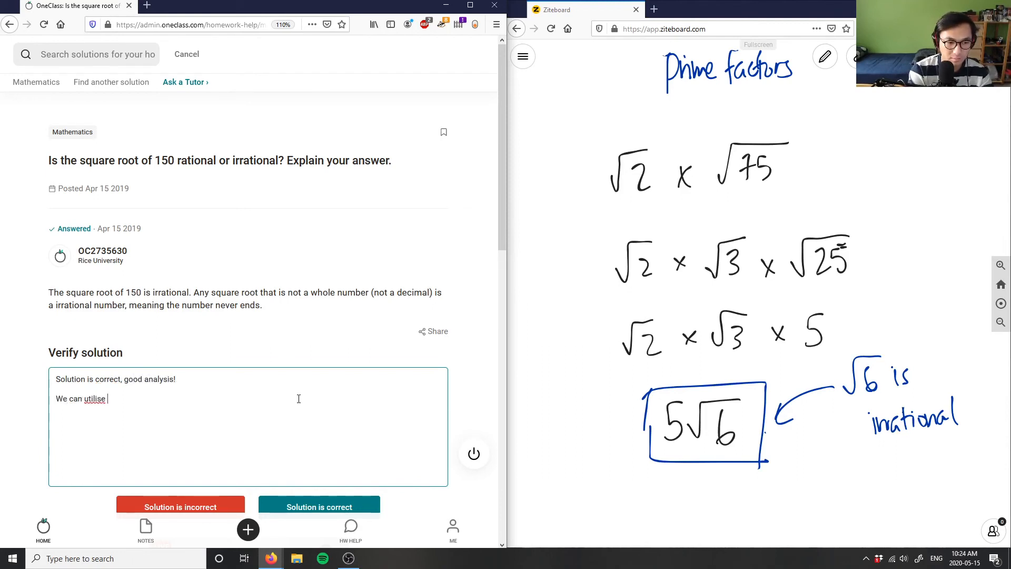
pyautogui.write('prime factors')
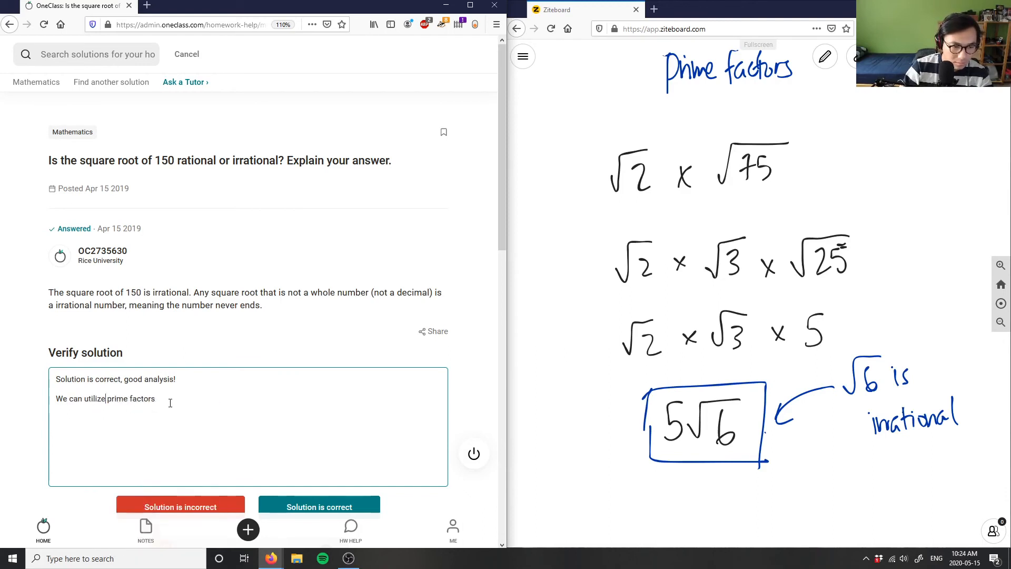
pyautogui.write('to see if sq')
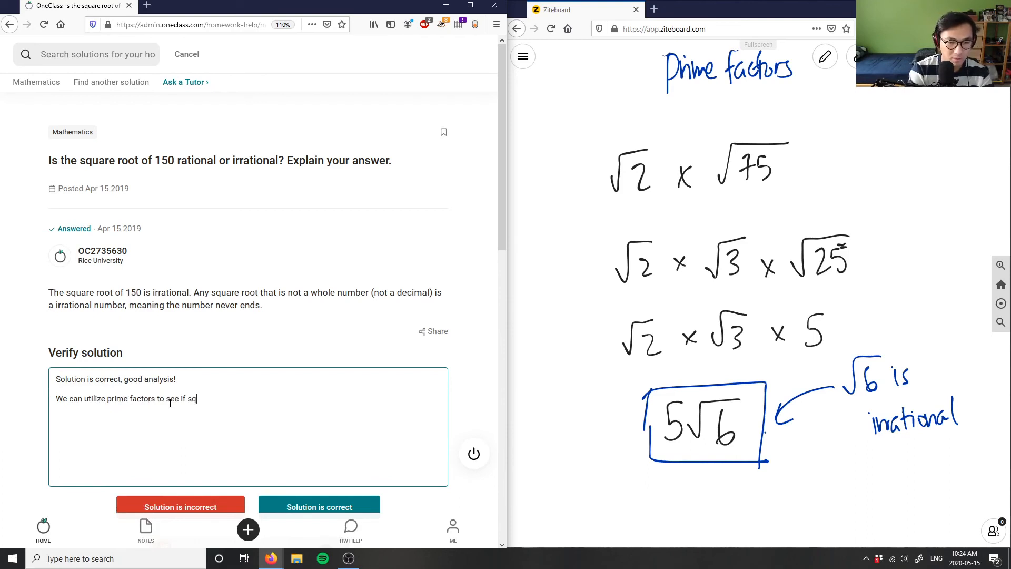
pyautogui.write('the squart root of 150 is a perfect square.')
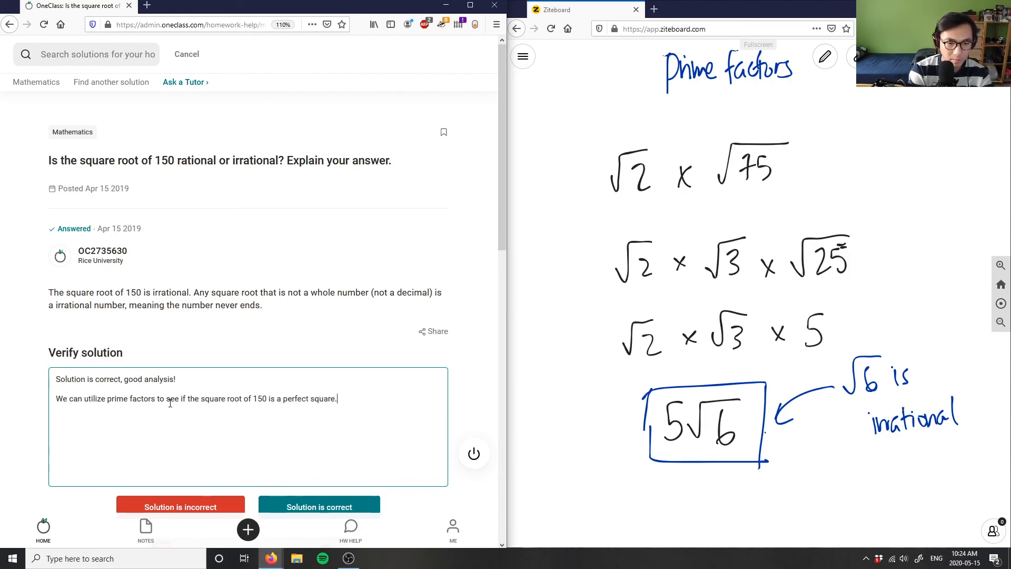
pyautogui.write('If not, then the answer must')
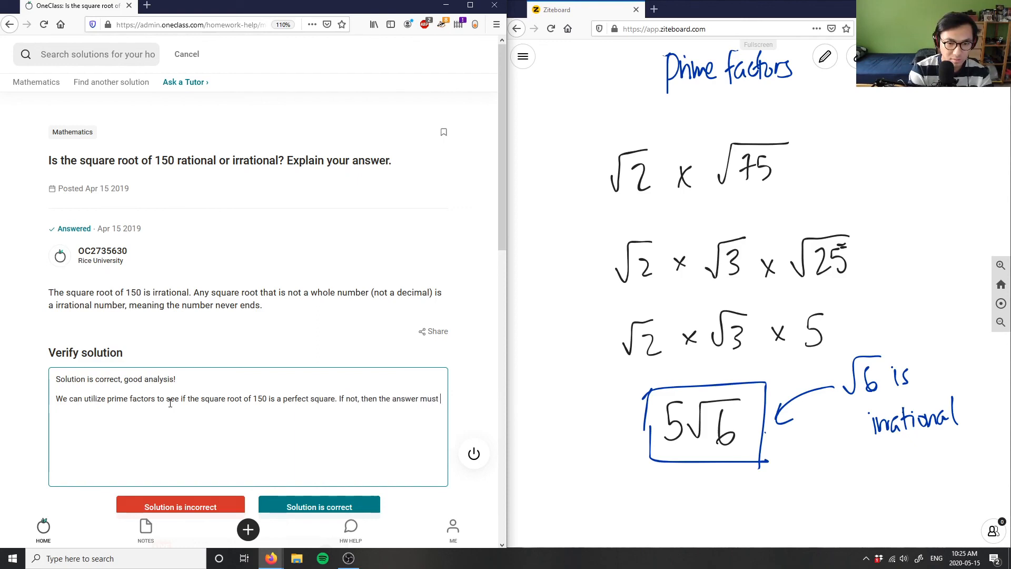
pyautogui.write('be irratiional for all integers.')
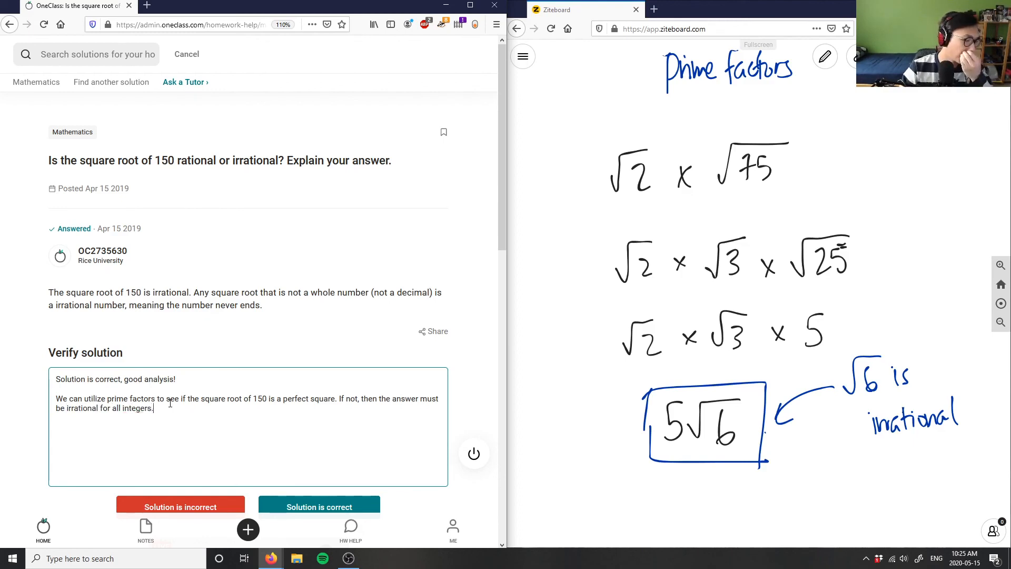
pyautogui.scroll(-3)
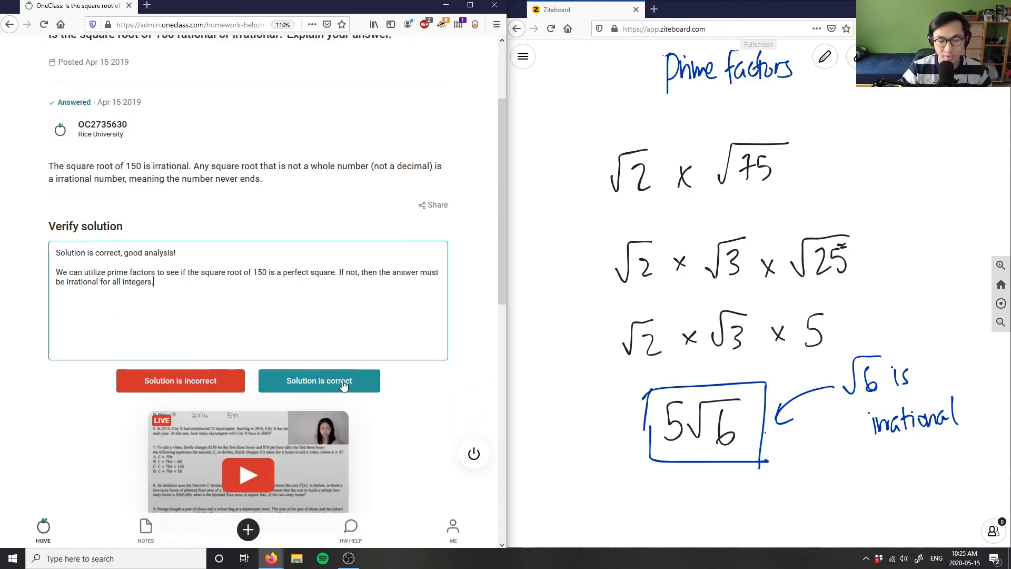